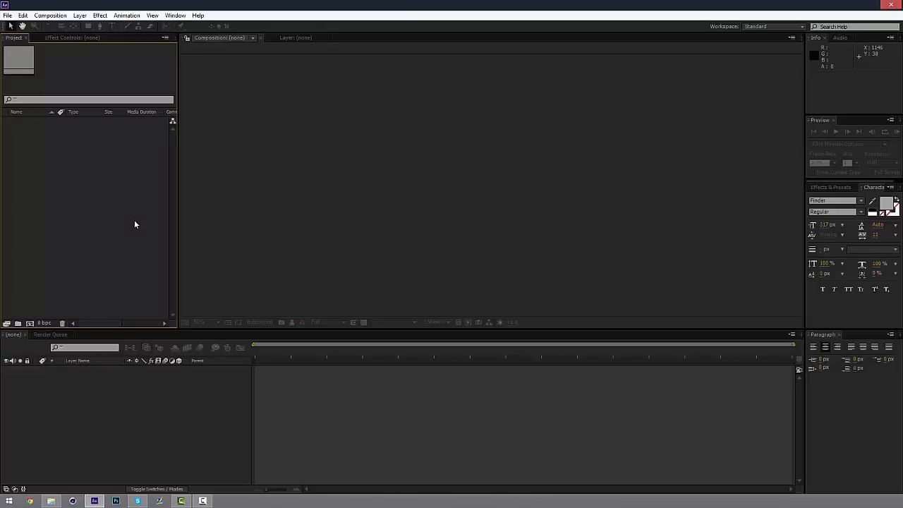
{"action": "mouse_move", "coordinate": [125, 248]}
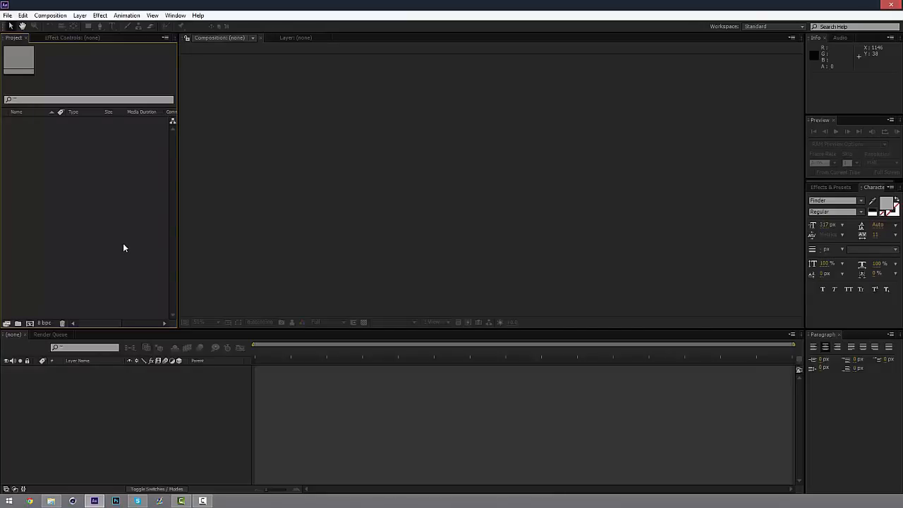
{"action": "mouse_move", "coordinate": [84, 183]}
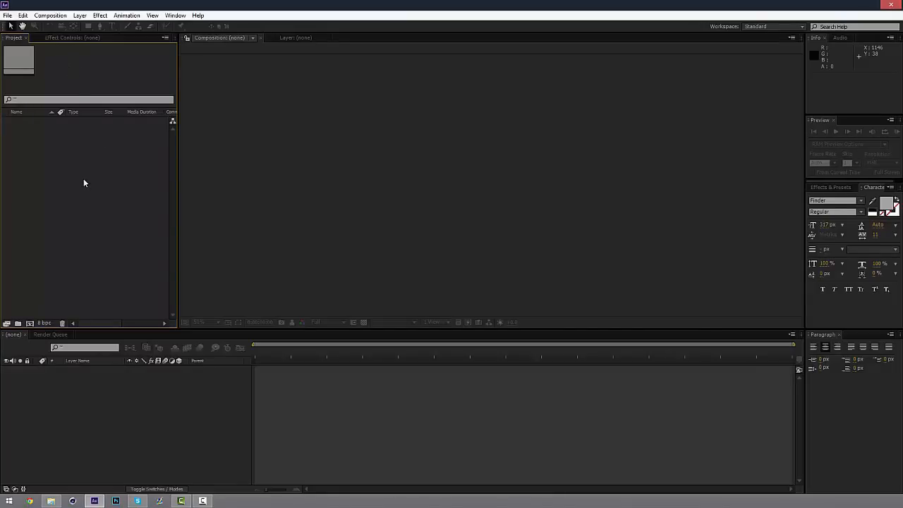
Open the Glitch Template.aep project through File > Open Project.
{"action": "left_click", "coordinate": [7, 15]}
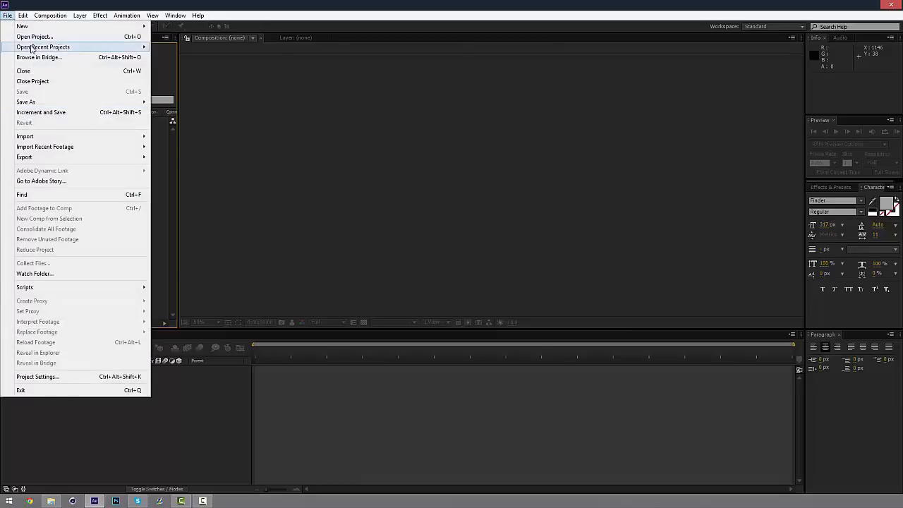
{"action": "left_click", "coordinate": [34, 37]}
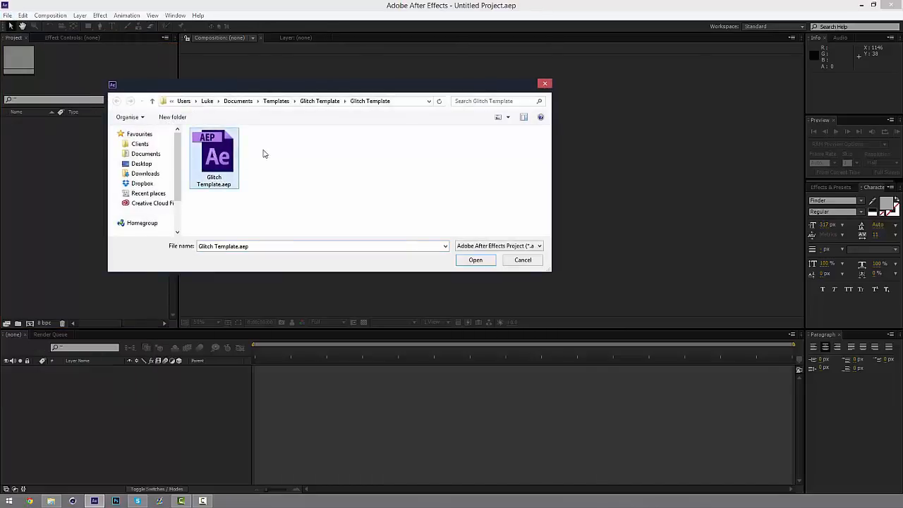
{"action": "left_click", "coordinate": [475, 260]}
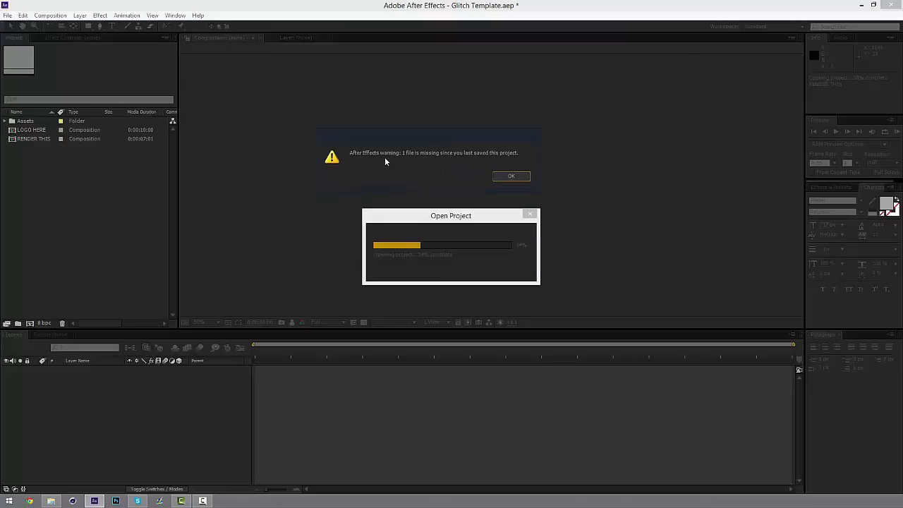
{"action": "mouse_move", "coordinate": [445, 178]}
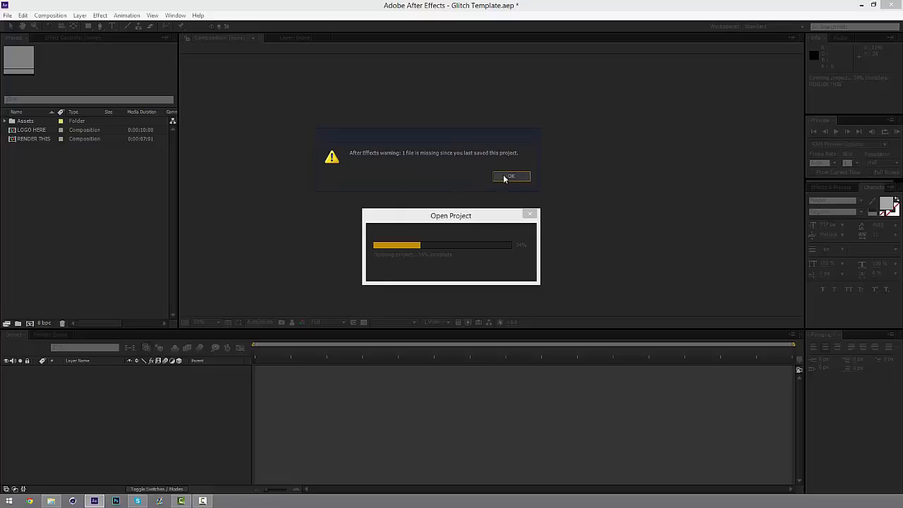
Dismiss the missing-file warning and expand the Assets folder.
{"action": "left_click", "coordinate": [511, 175]}
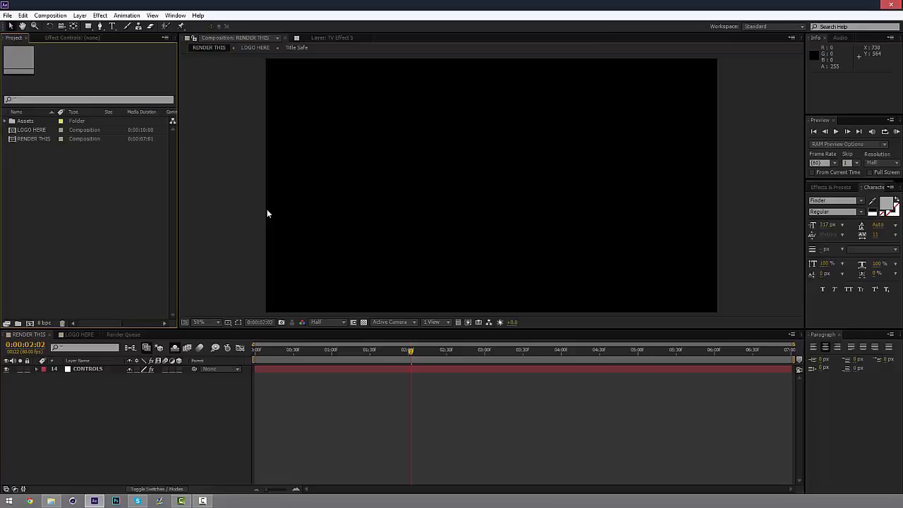
{"action": "left_click", "coordinate": [25, 120]}
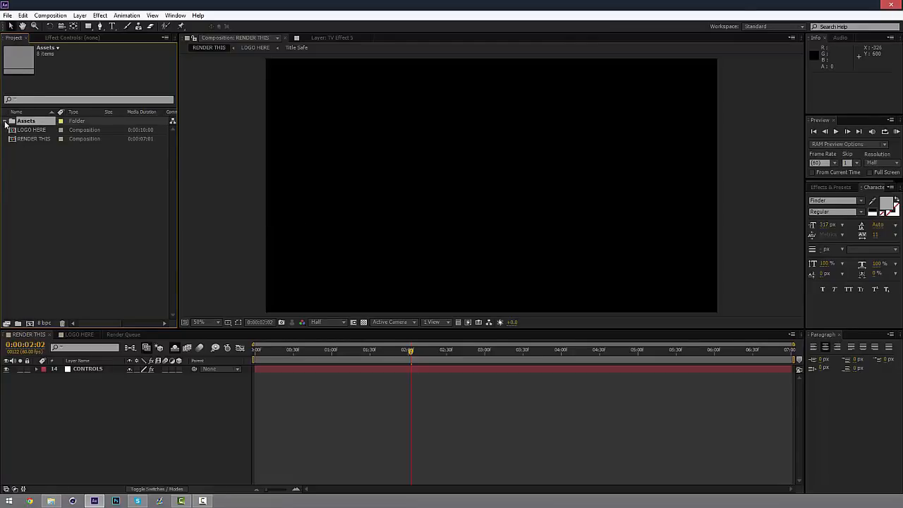
{"action": "left_click", "coordinate": [5, 121]}
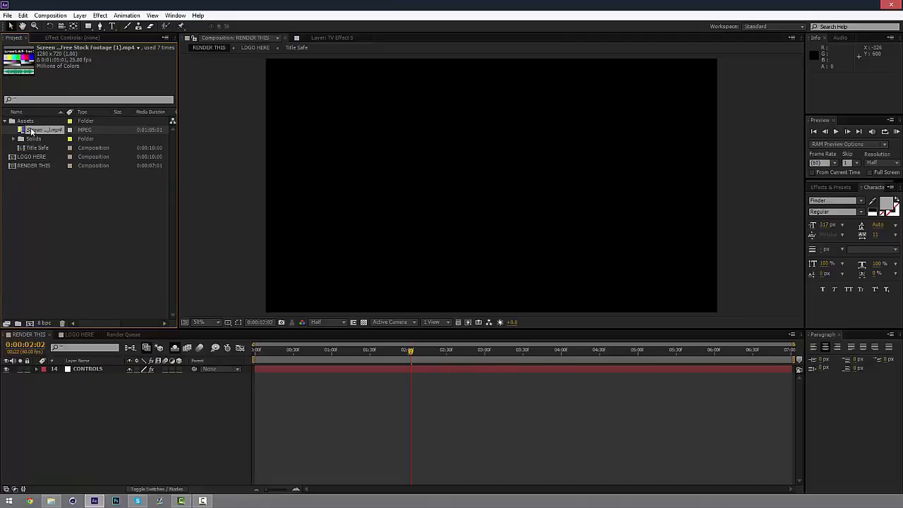
Replace the missing Screen footage with its file from the Glitch Template folder.
{"action": "right_click", "coordinate": [32, 130]}
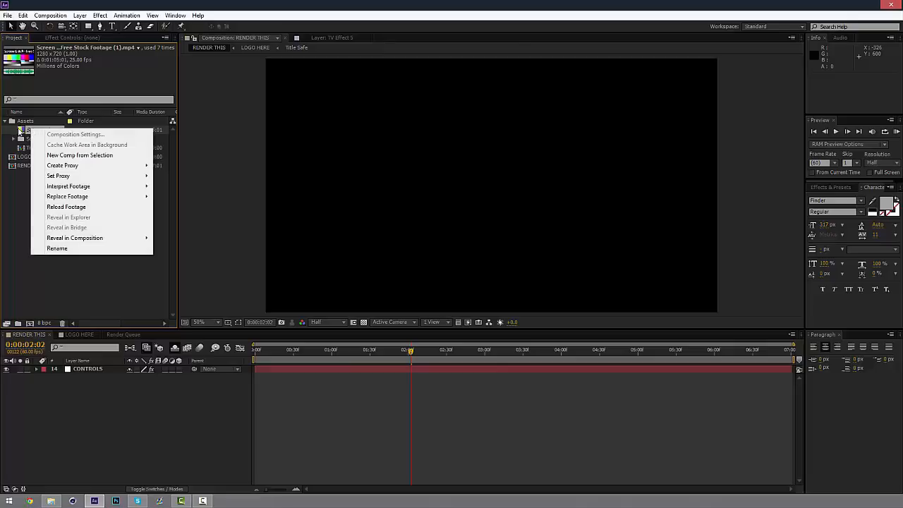
{"action": "mouse_move", "coordinate": [67, 196]}
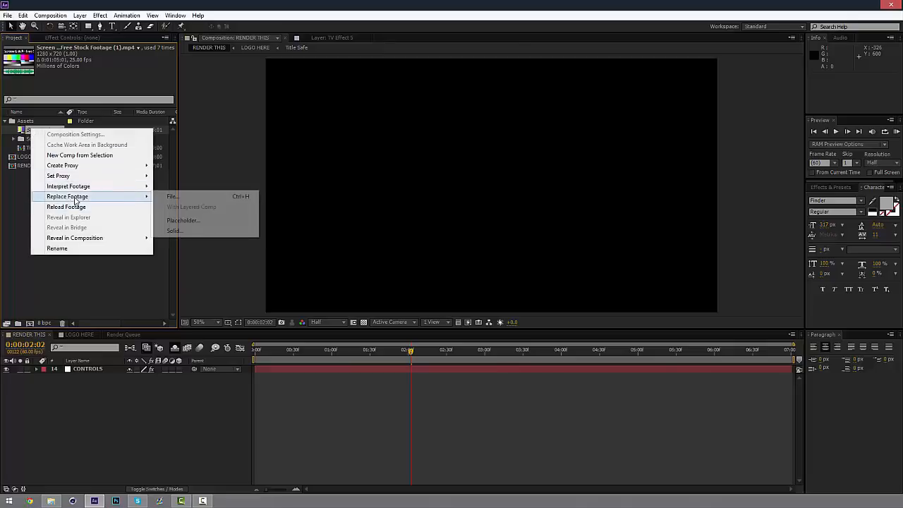
{"action": "left_click", "coordinate": [172, 196]}
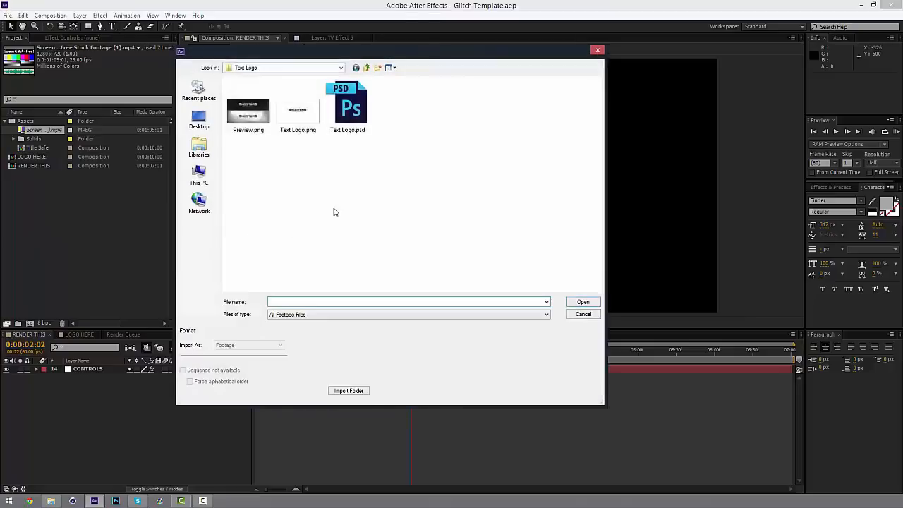
{"action": "left_click", "coordinate": [366, 68]}
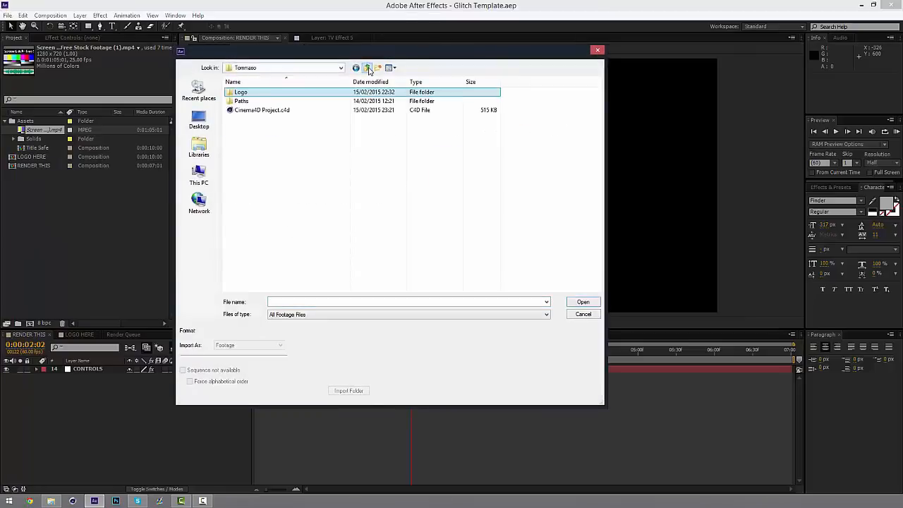
{"action": "left_click", "coordinate": [367, 68]}
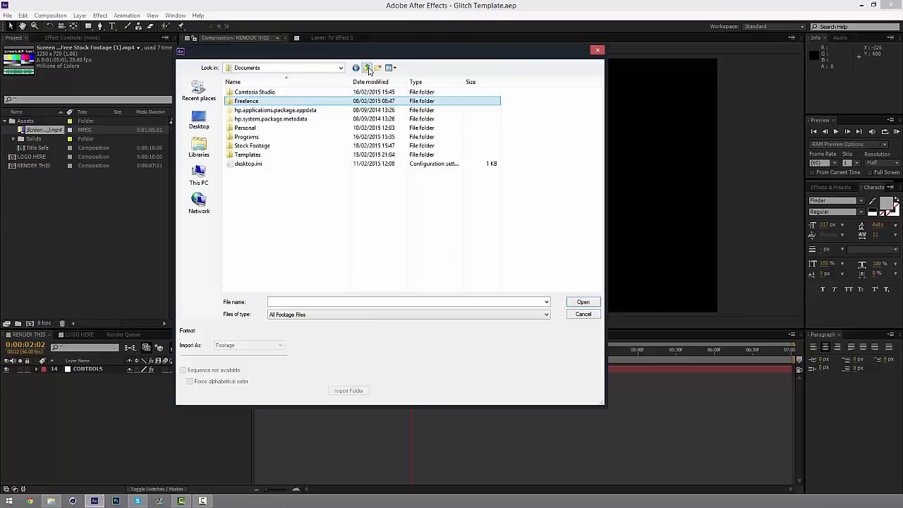
{"action": "left_click", "coordinate": [247, 137]}
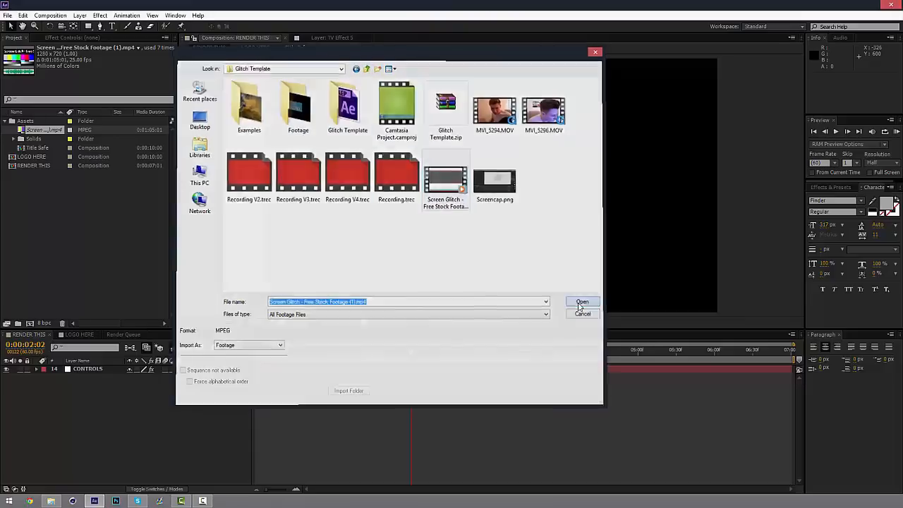
{"action": "left_click", "coordinate": [582, 302]}
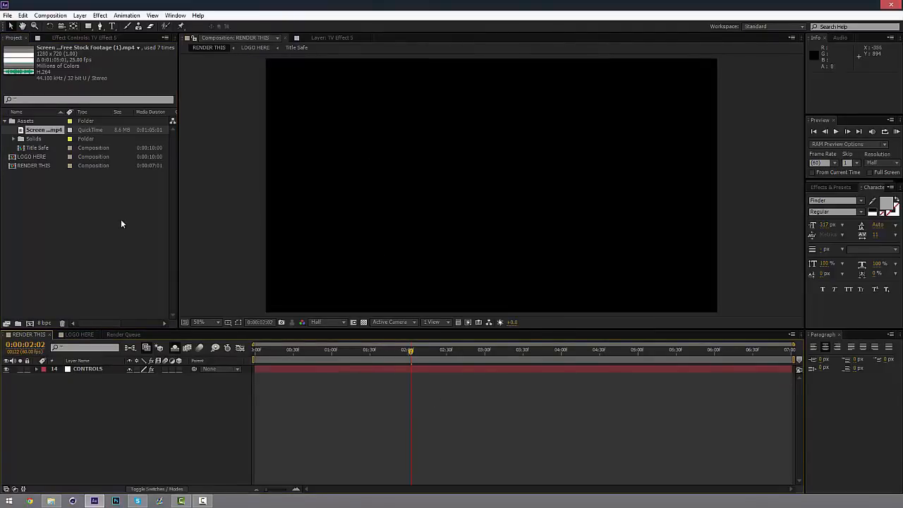
Import Logo.png from the Branding folder and select the LOGO HERE composition.
{"action": "left_click", "coordinate": [7, 15]}
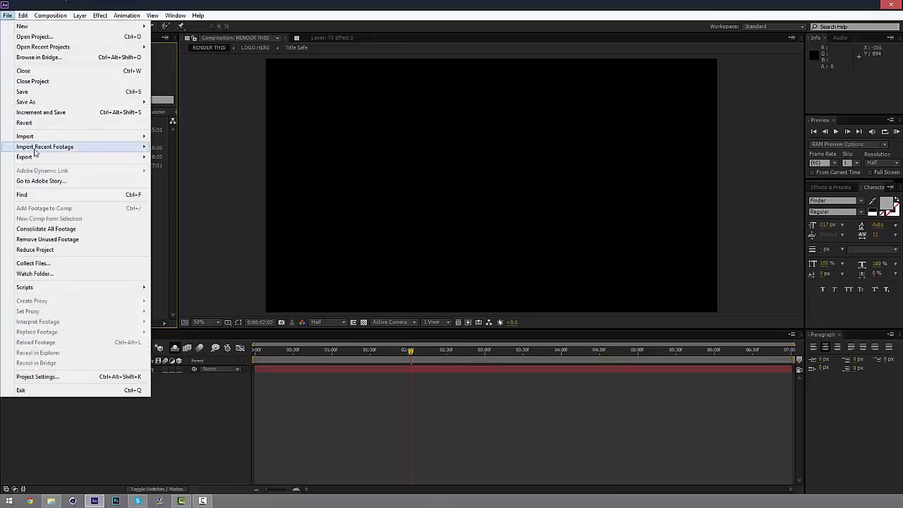
{"action": "left_click", "coordinate": [24, 136]}
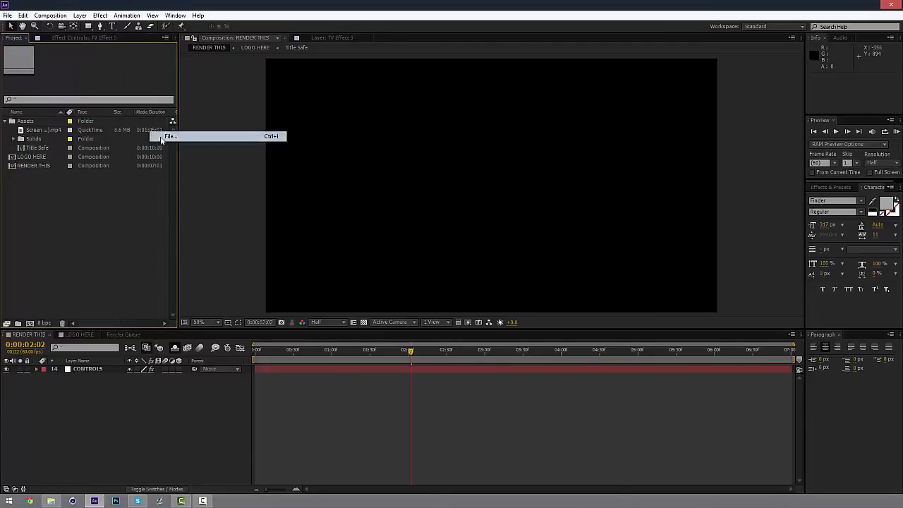
{"action": "left_click", "coordinate": [171, 136]}
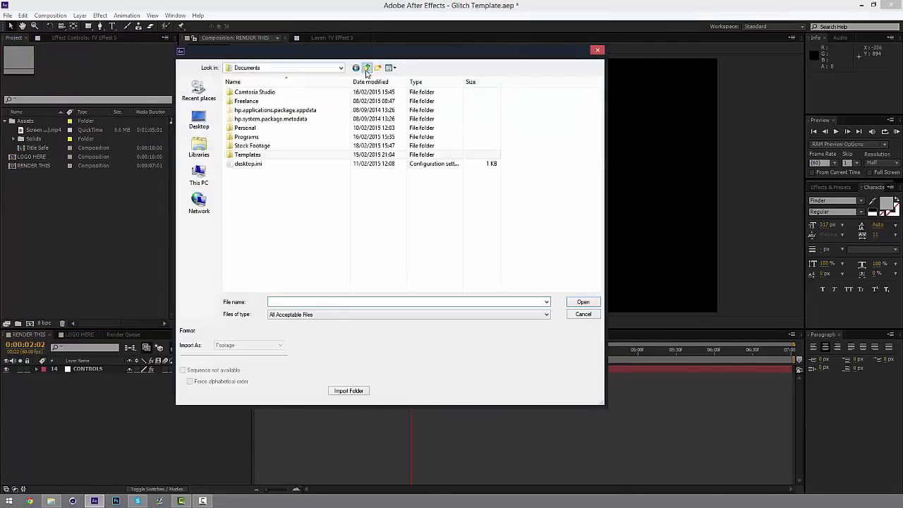
{"action": "left_click", "coordinate": [252, 145]}
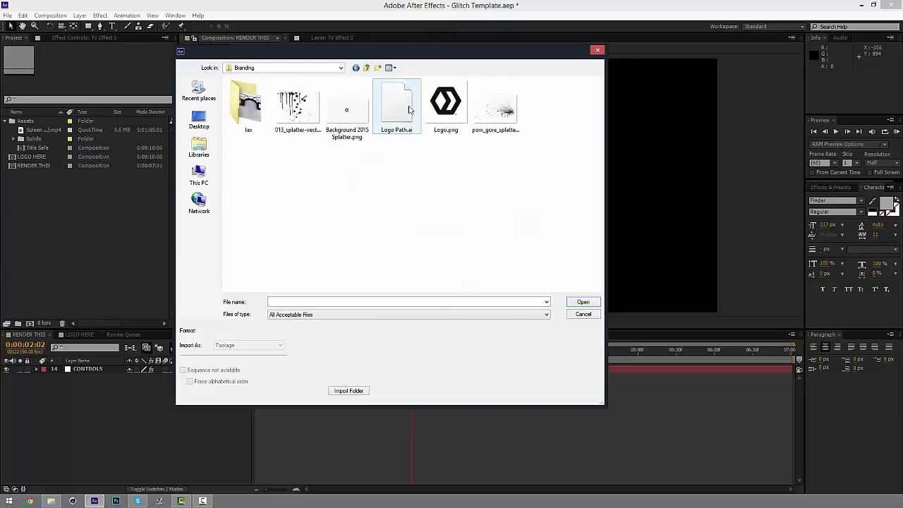
{"action": "left_click", "coordinate": [583, 302]}
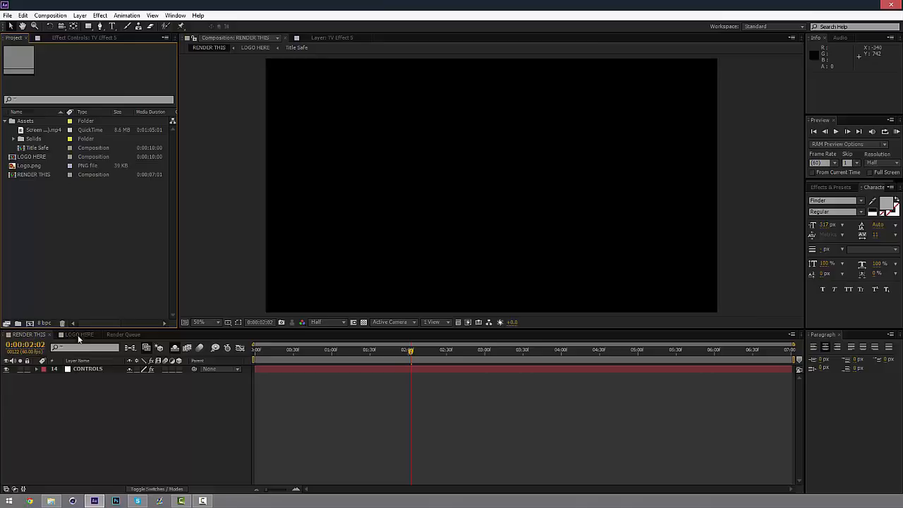
{"action": "left_click", "coordinate": [33, 156]}
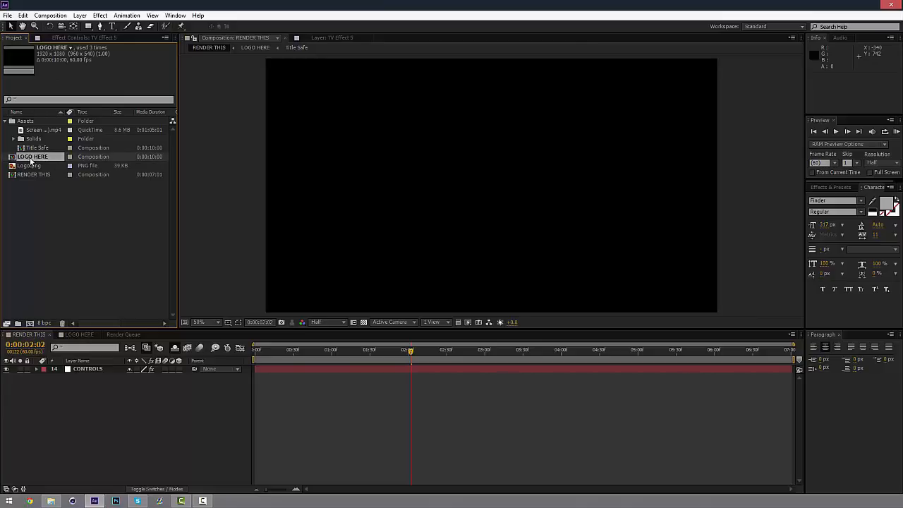
In LOGO HERE, add a white Fill effect to the Logo.png layer.
{"action": "double_click", "coordinate": [32, 156]}
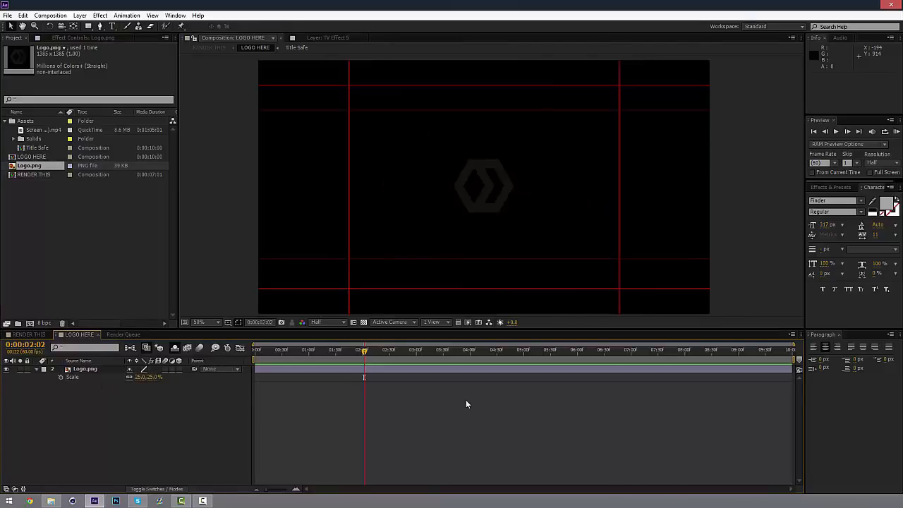
{"action": "left_click", "coordinate": [84, 370]}
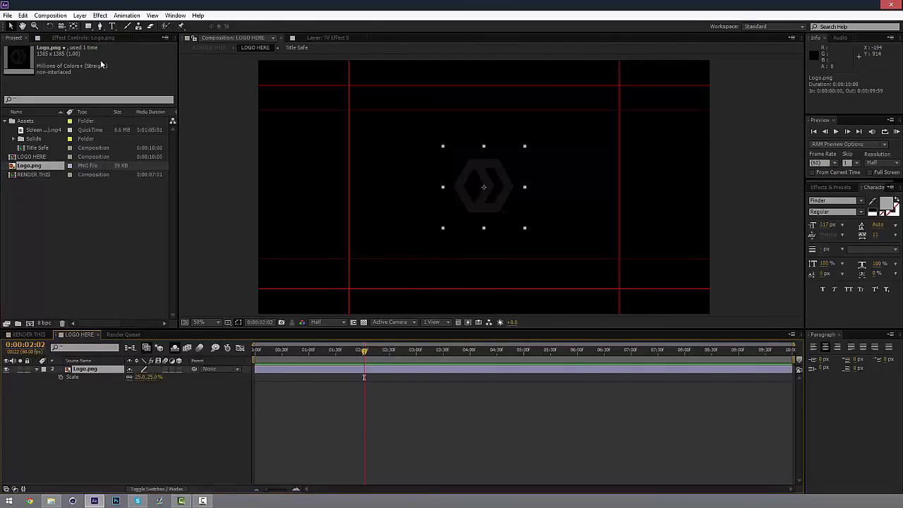
{"action": "left_click", "coordinate": [100, 15]}
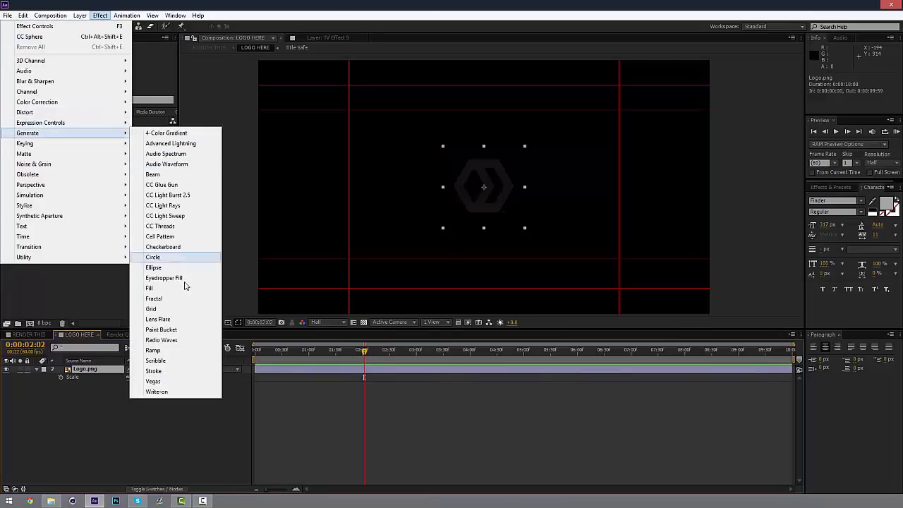
{"action": "left_click", "coordinate": [148, 288]}
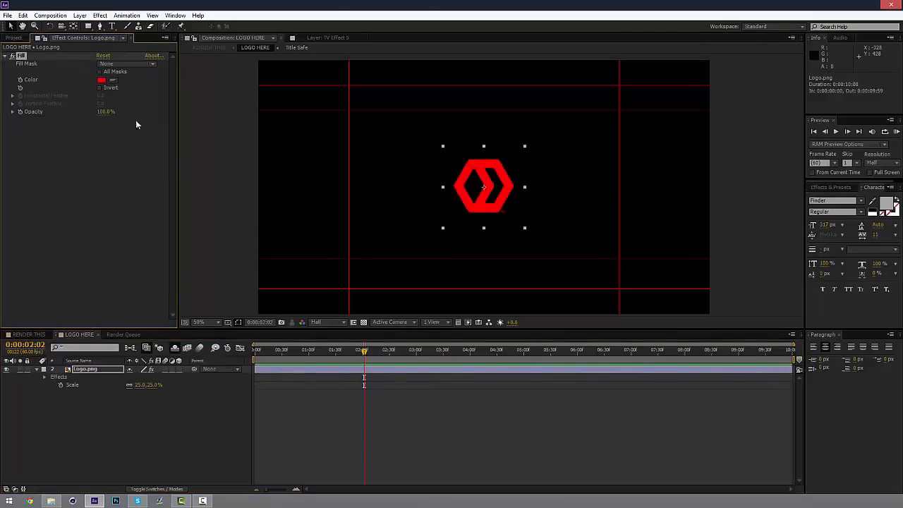
{"action": "left_click", "coordinate": [102, 79]}
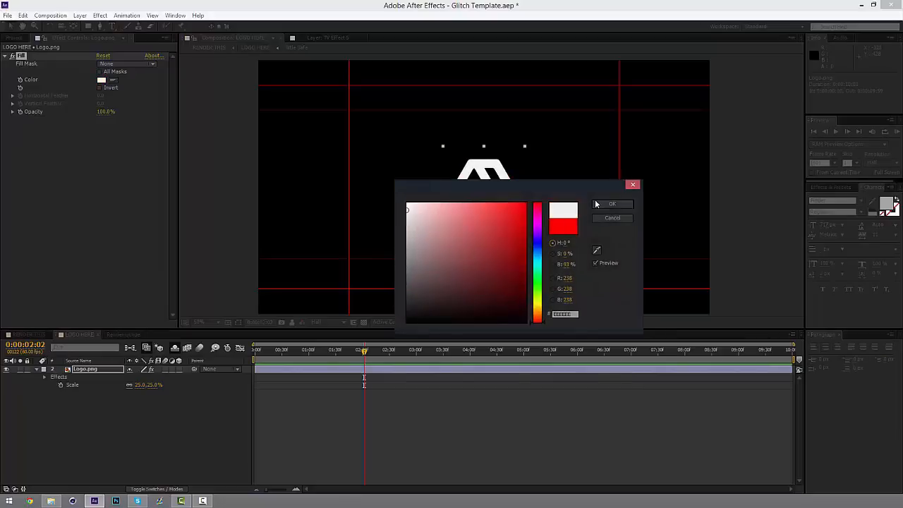
{"action": "left_click", "coordinate": [612, 204]}
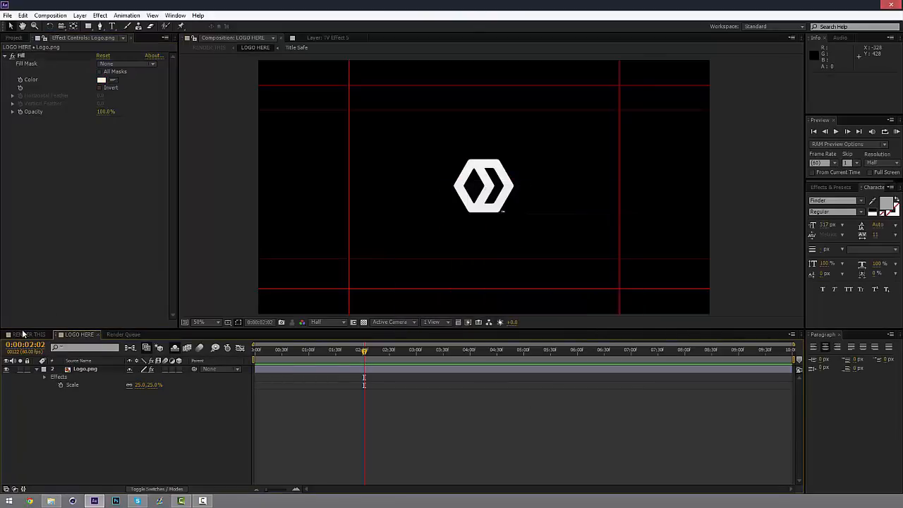
Switch to RENDER THIS and RAM Preview the white logo.
{"action": "left_click", "coordinate": [26, 335]}
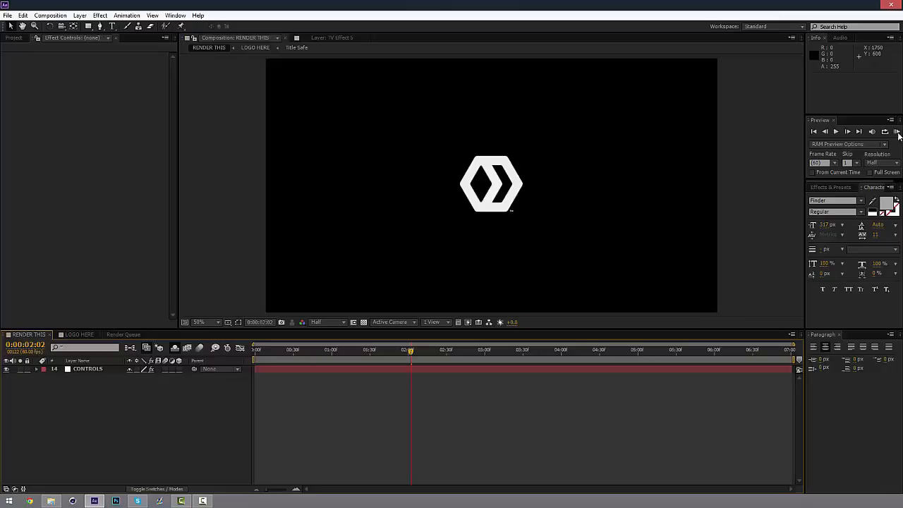
{"action": "left_click", "coordinate": [897, 131]}
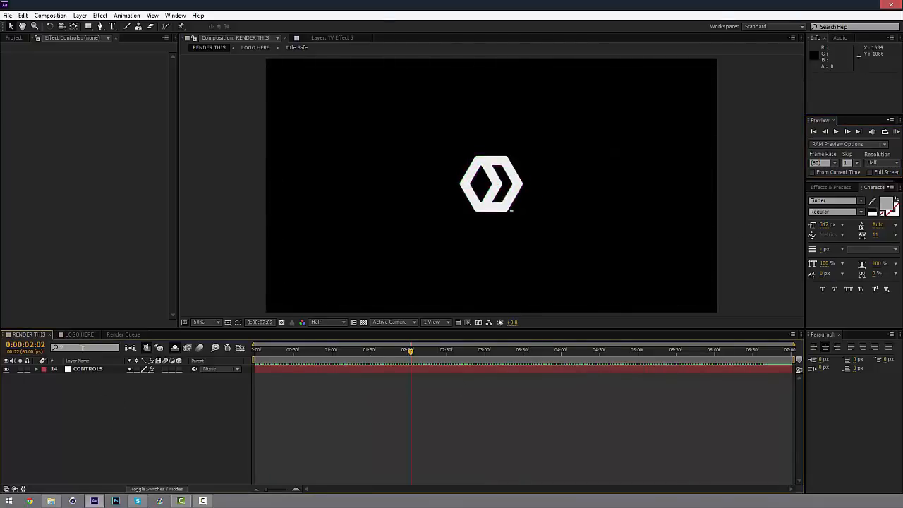
In LOGO HERE, swap the logo for centred GLITCHY text.
{"action": "left_click", "coordinate": [79, 335]}
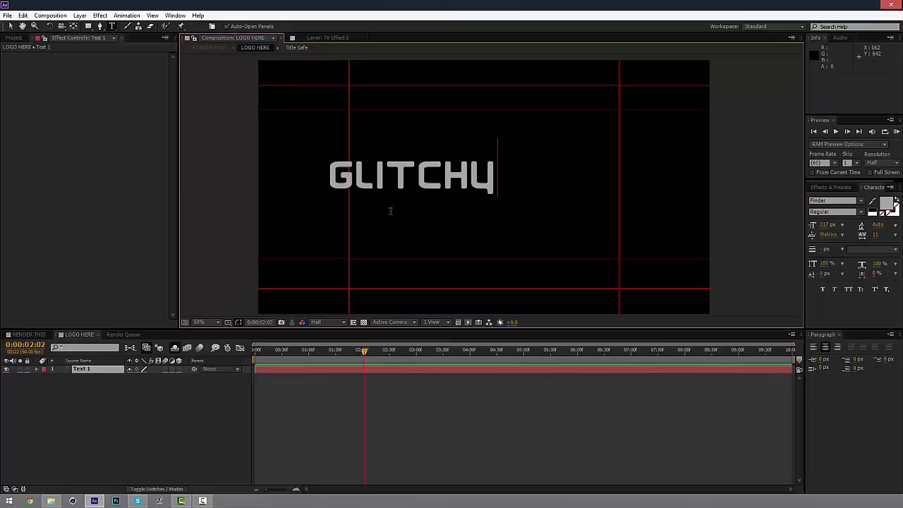
{"action": "left_click", "coordinate": [412, 175]}
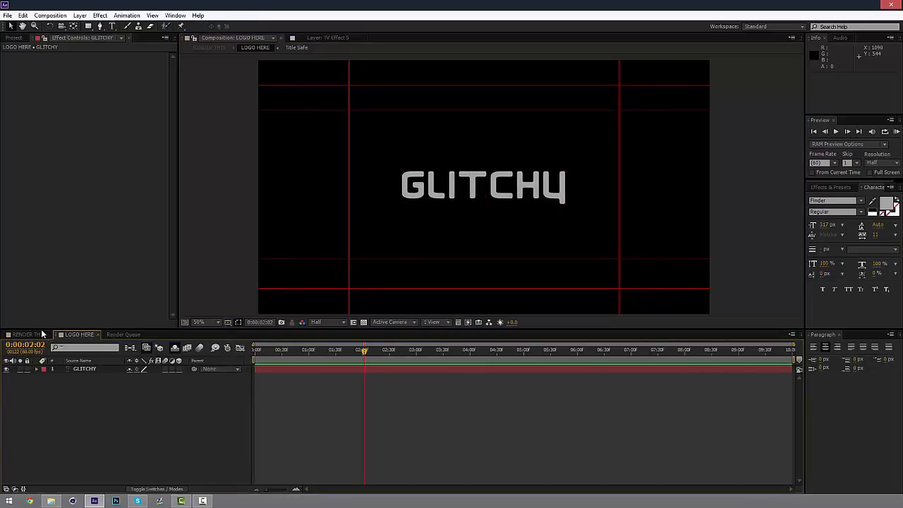
RAM Preview the GLITCHY text in RENDER THIS, then clear LOGO HERE.
{"action": "left_click", "coordinate": [28, 334]}
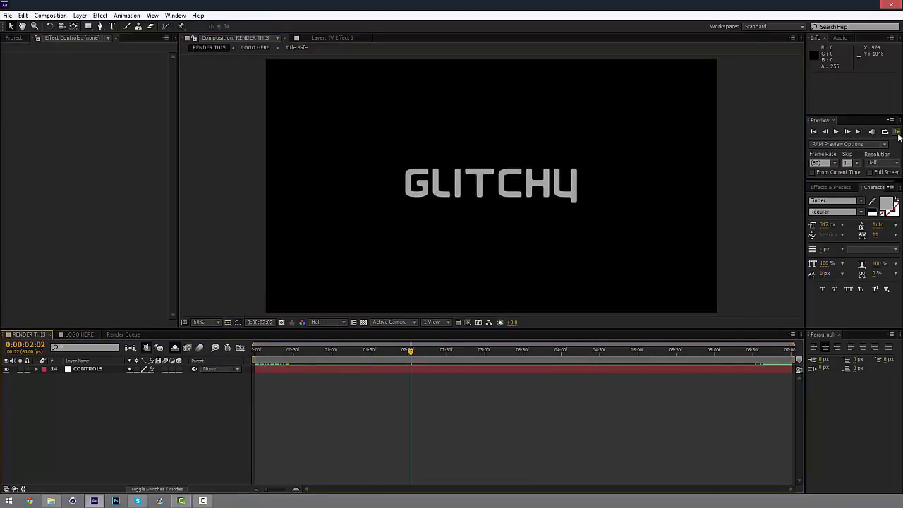
{"action": "left_click", "coordinate": [897, 132]}
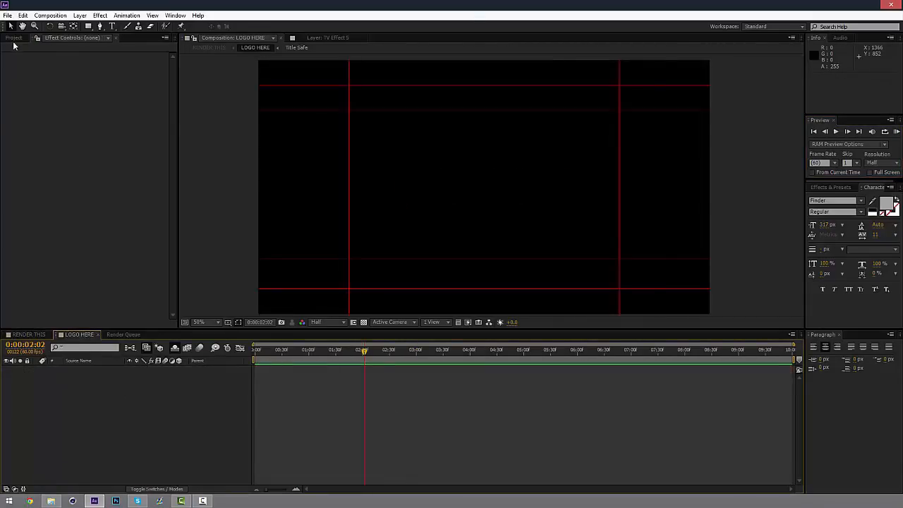
{"action": "left_click", "coordinate": [7, 15]}
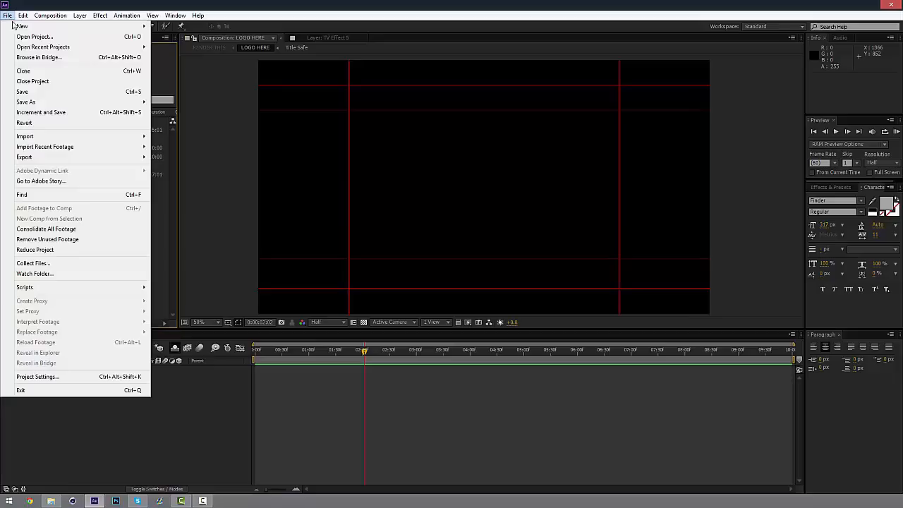
Import the motocross MP4 from the Downloads folder.
{"action": "left_click", "coordinate": [25, 137]}
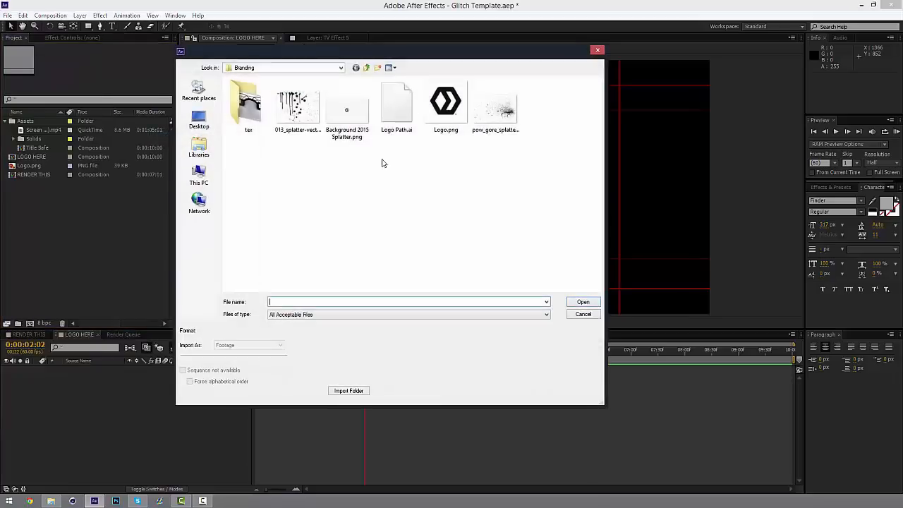
{"action": "left_click", "coordinate": [198, 90]}
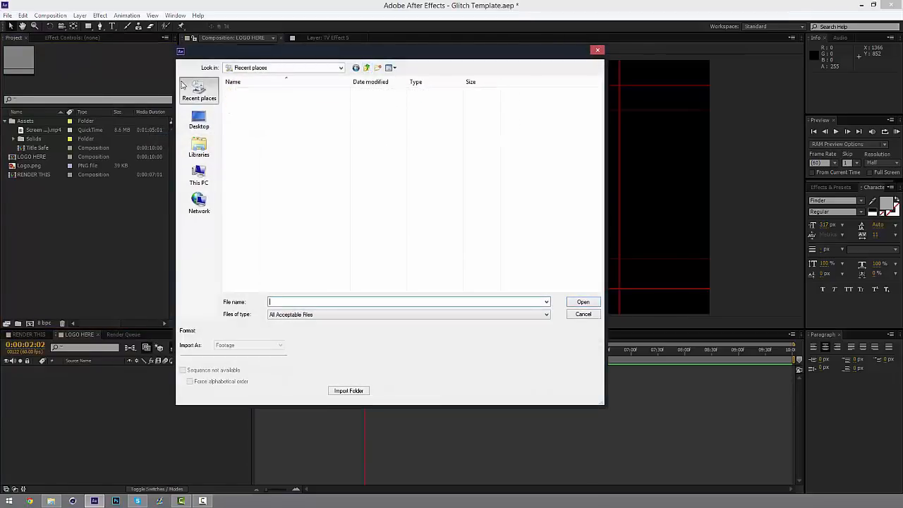
{"action": "left_click", "coordinate": [199, 90]}
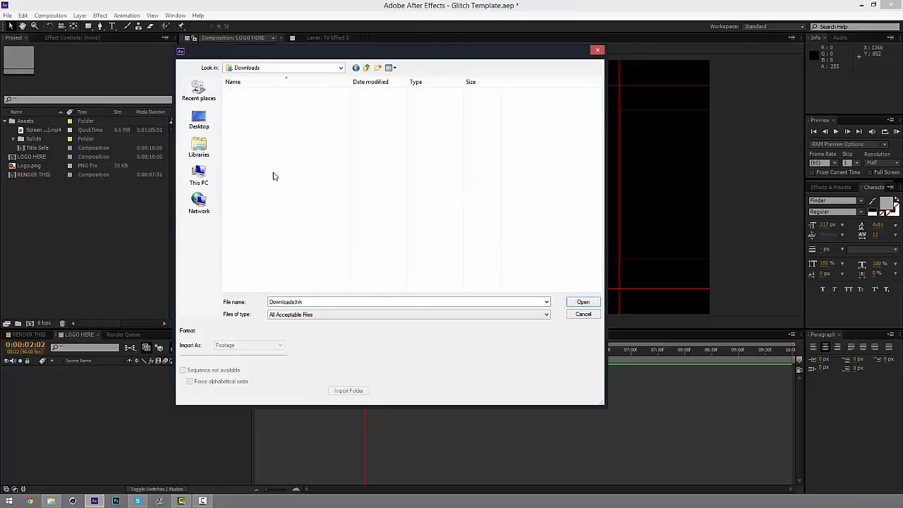
{"action": "left_click", "coordinate": [583, 302]}
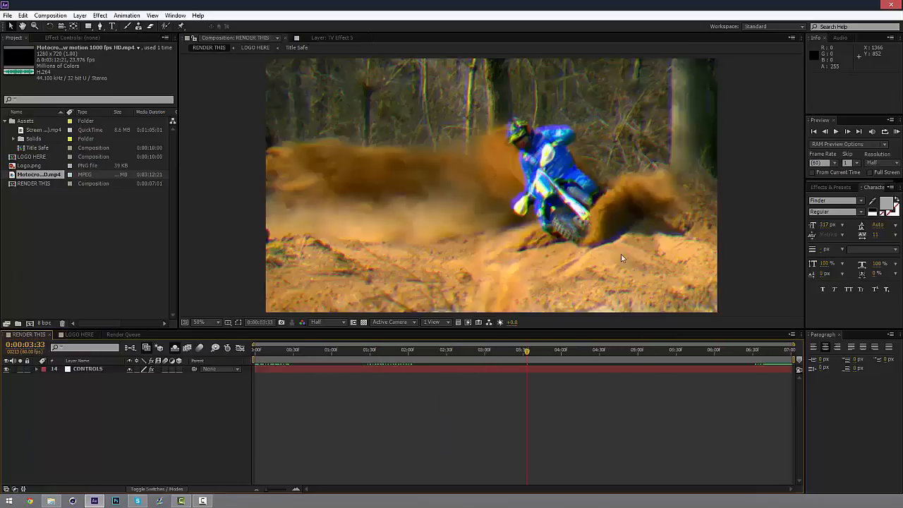
{"action": "left_click", "coordinate": [302, 349]}
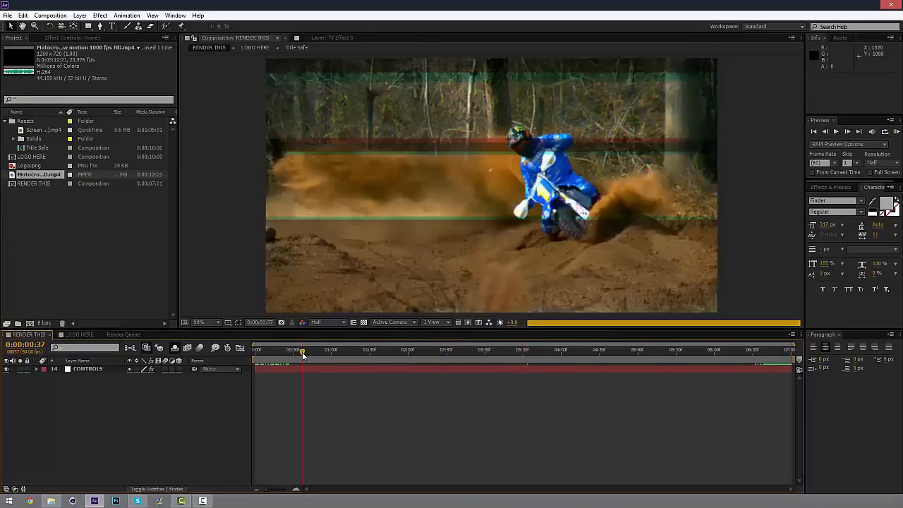
{"action": "left_click_drag", "start_coordinate": [302, 351], "coordinate": [349, 351]}
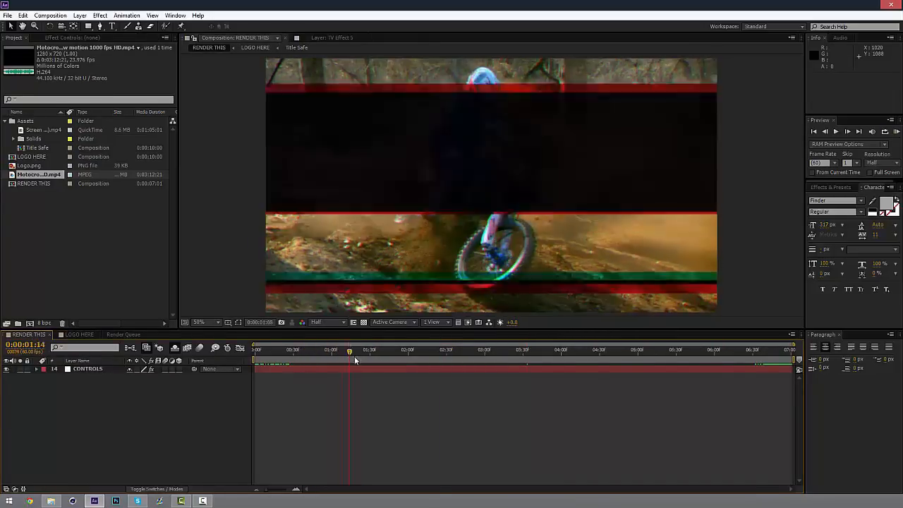
{"action": "left_click", "coordinate": [626, 351]}
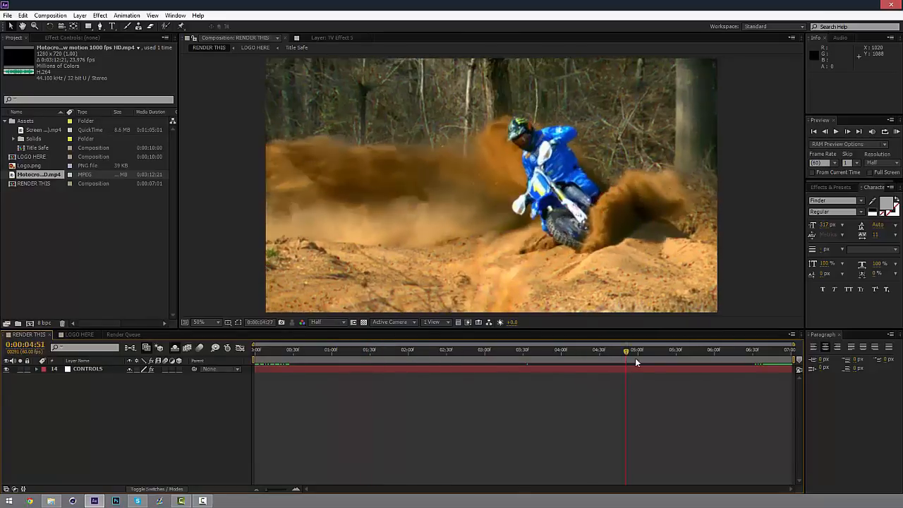
{"action": "left_click", "coordinate": [732, 350]}
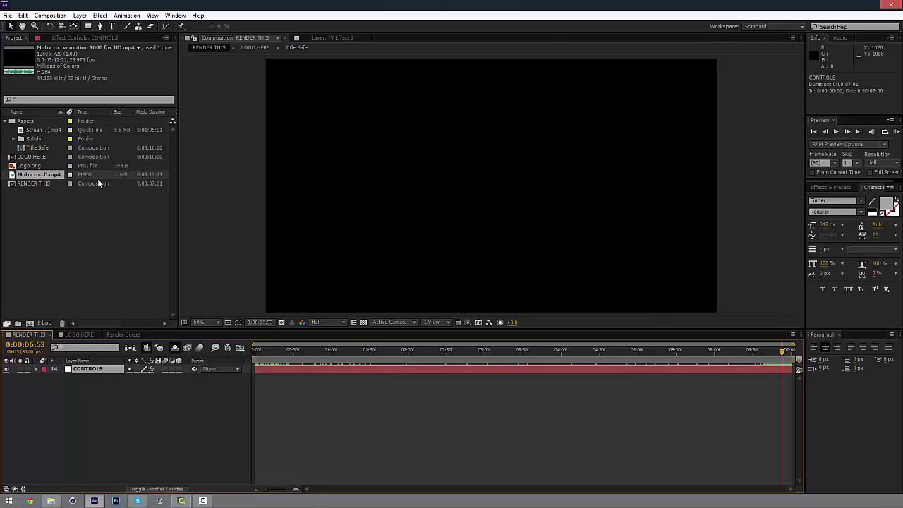
Keyframe the CONTROLS Slider, rising from a low value to 32.27 at 3:30.
{"action": "left_click", "coordinate": [85, 37]}
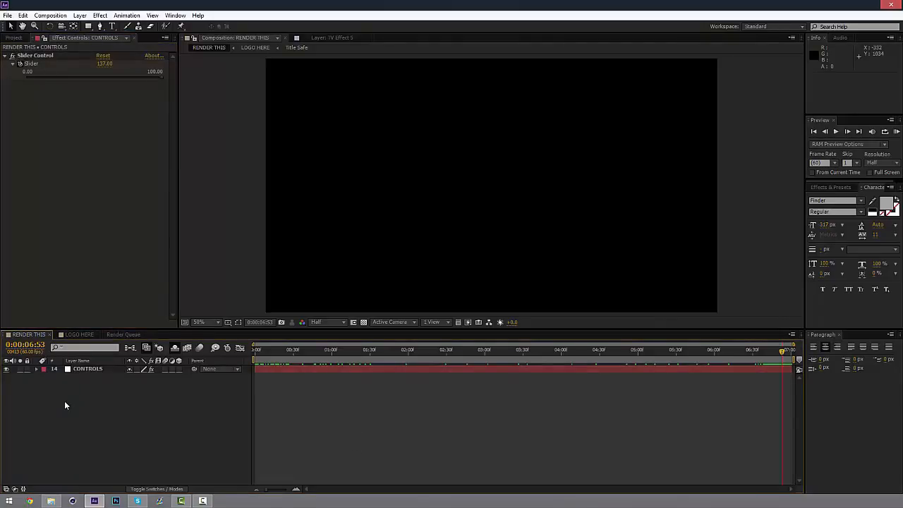
{"action": "left_click", "coordinate": [360, 350]}
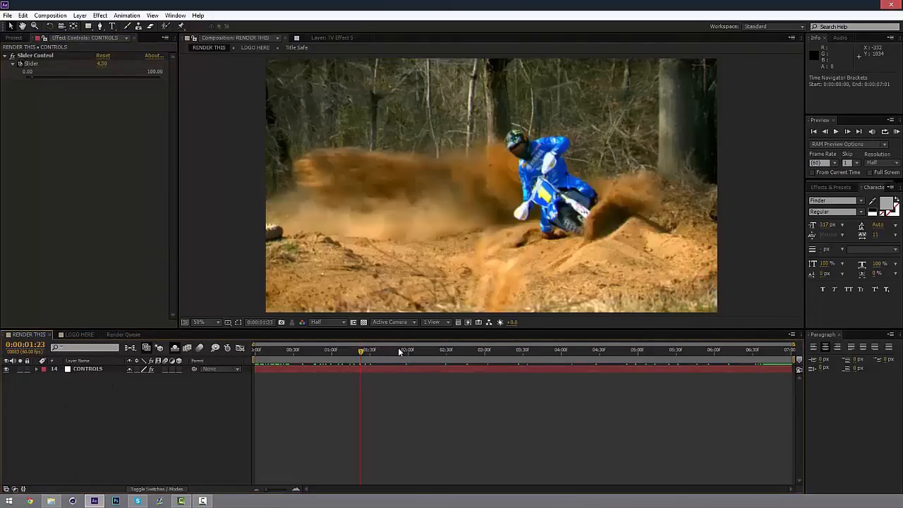
{"action": "left_click", "coordinate": [420, 351]}
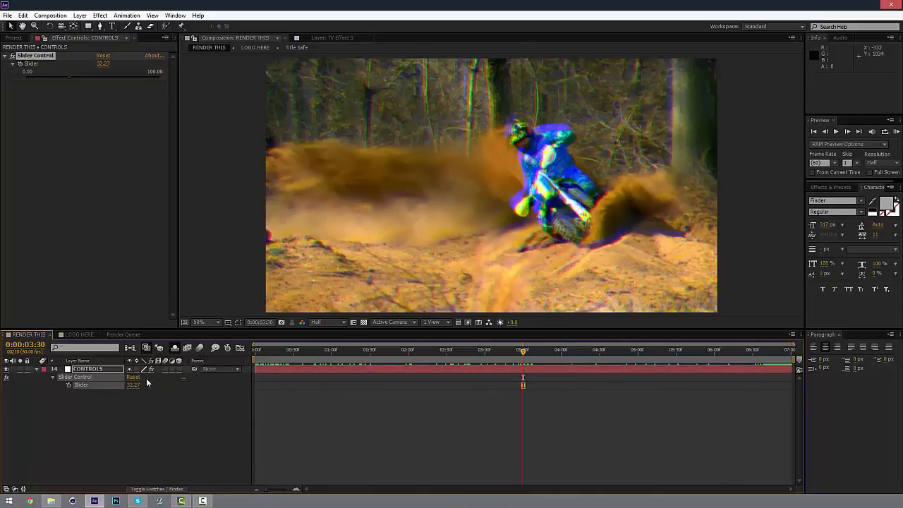
{"action": "left_click", "coordinate": [295, 361]}
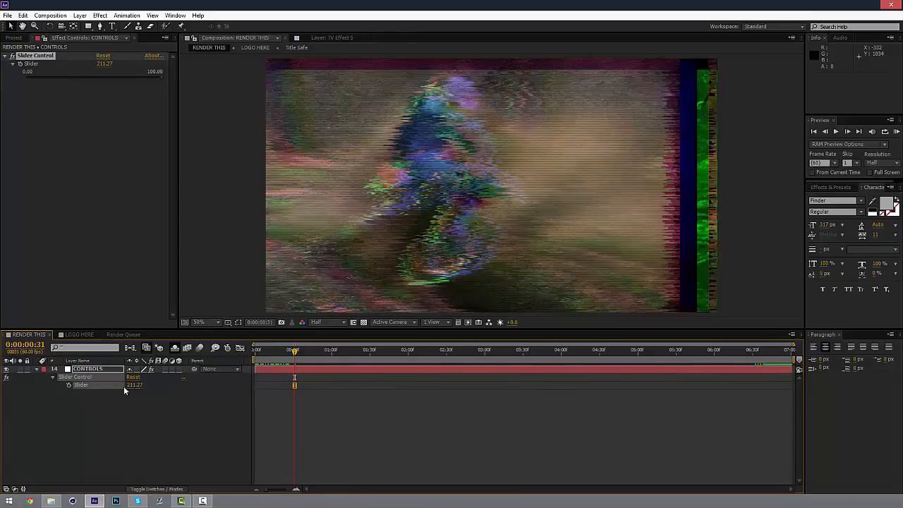
Add Slider keyframes around 4:30–4:45 peaking at 77, undoing the stray 5:19 keyframe.
{"action": "left_click", "coordinate": [69, 385]}
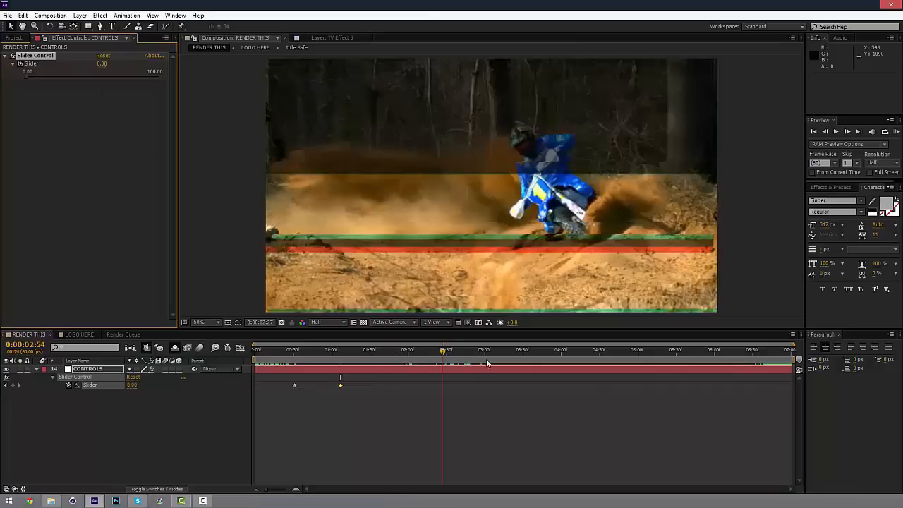
{"action": "left_click", "coordinate": [593, 349]}
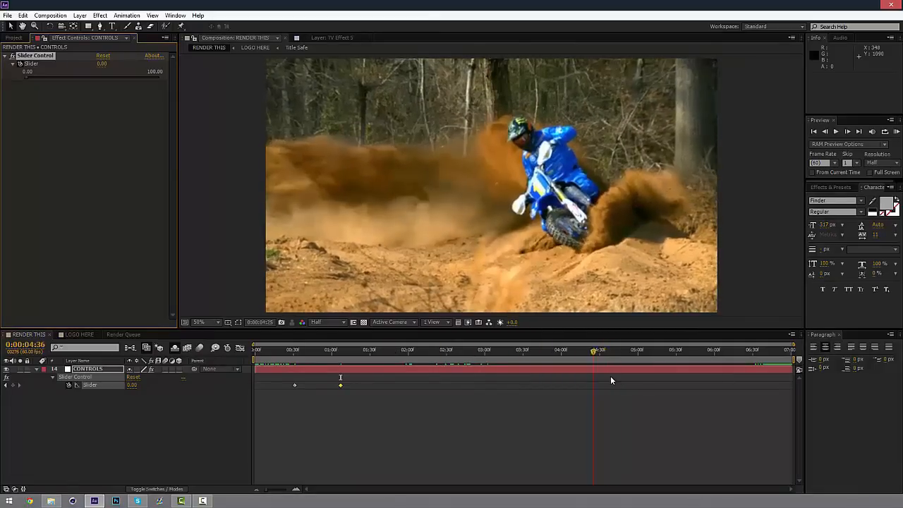
{"action": "left_click", "coordinate": [600, 349]}
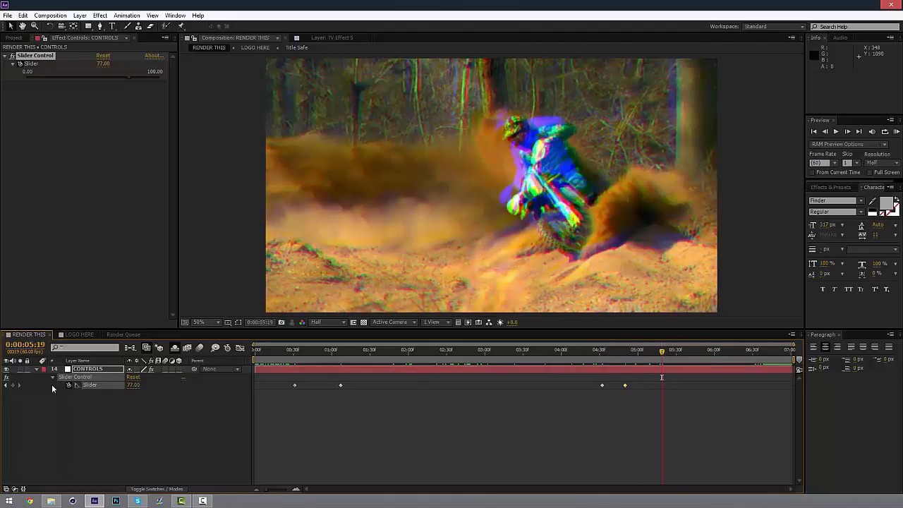
{"action": "double_click", "coordinate": [104, 64]}
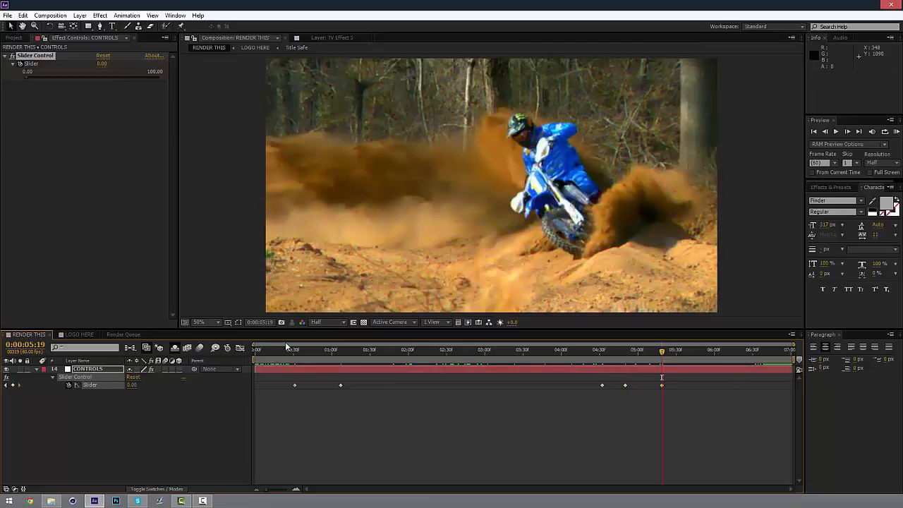
{"action": "left_click", "coordinate": [696, 349]}
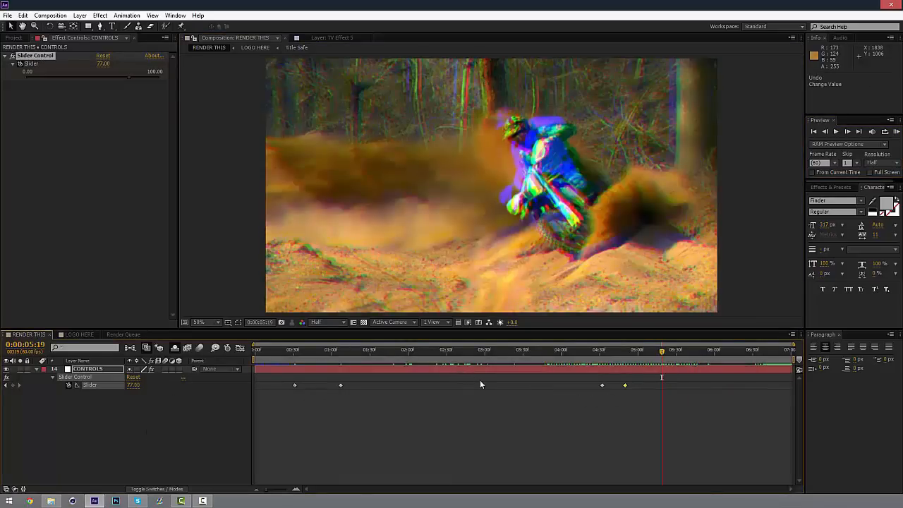
{"action": "left_click", "coordinate": [507, 349]}
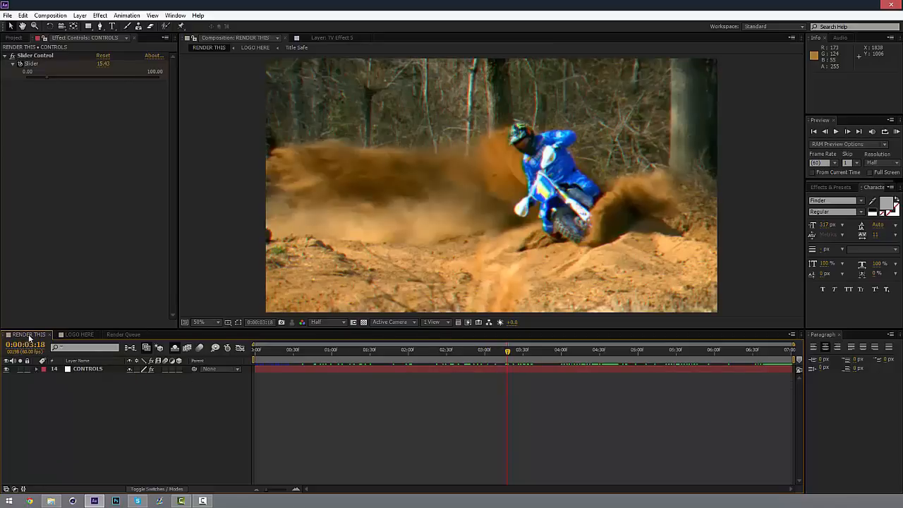
Add the RENDER THIS comp to the render queue, keeping Best Settings render settings.
{"action": "left_click", "coordinate": [50, 15]}
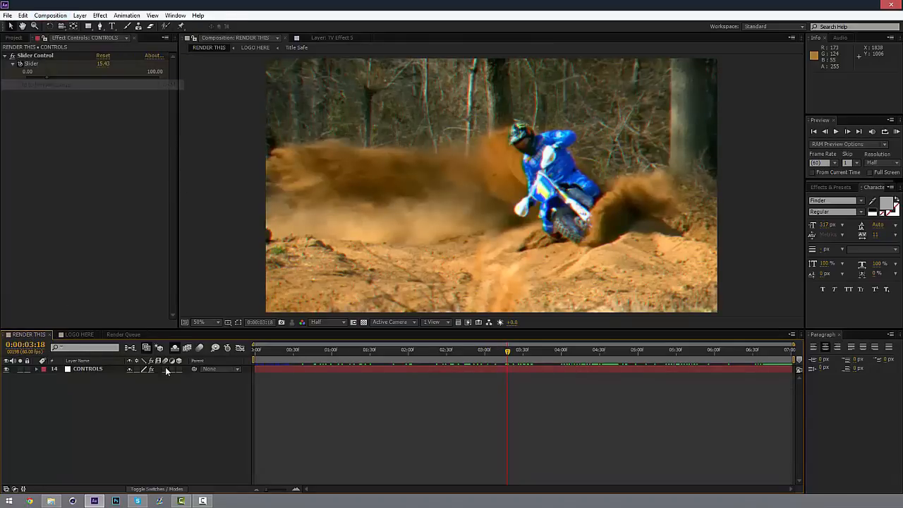
{"action": "left_click", "coordinate": [123, 334]}
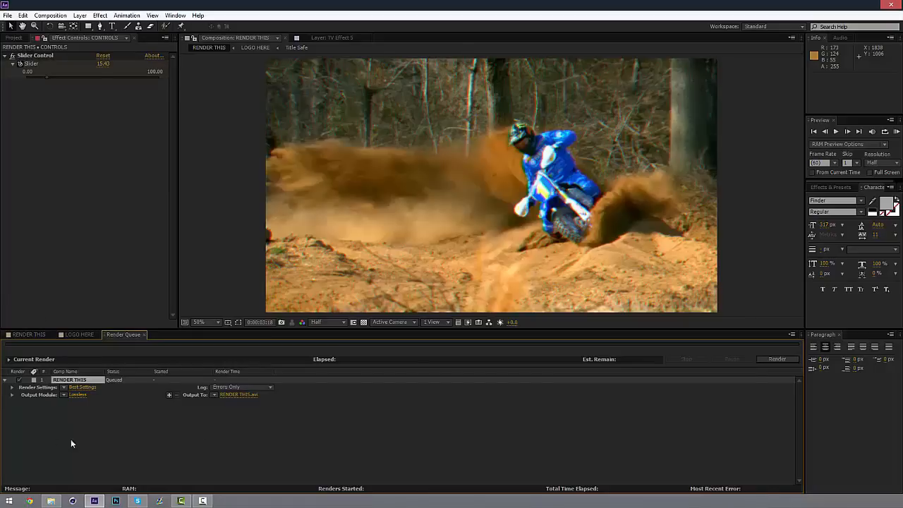
{"action": "left_click", "coordinate": [81, 387]}
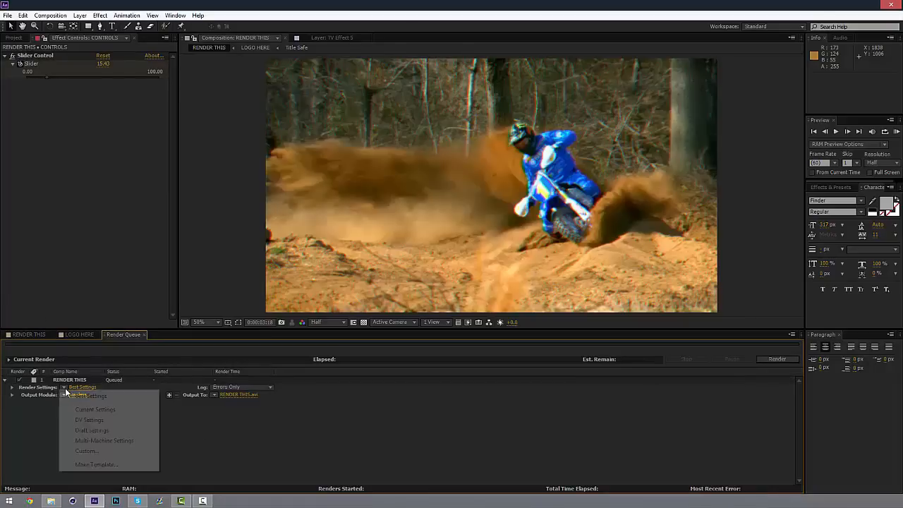
{"action": "left_click", "coordinate": [77, 395]}
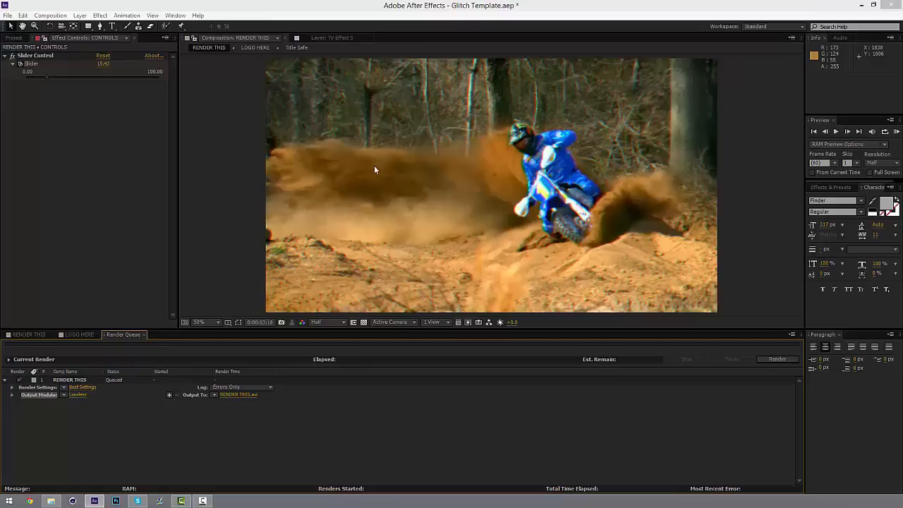
{"action": "mouse_move", "coordinate": [409, 211]}
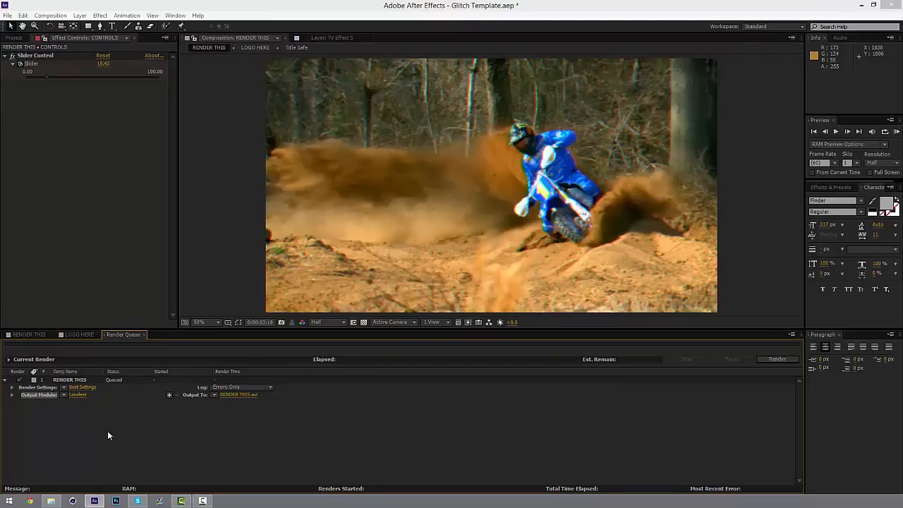
Set the output module format to QuickTime with the H.264 video codec.
{"action": "left_click", "coordinate": [310, 109]}
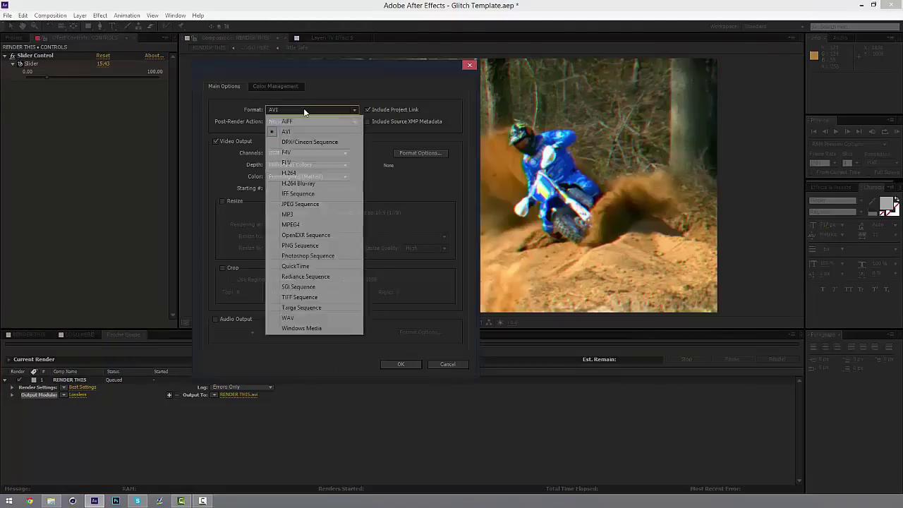
{"action": "left_click", "coordinate": [296, 266]}
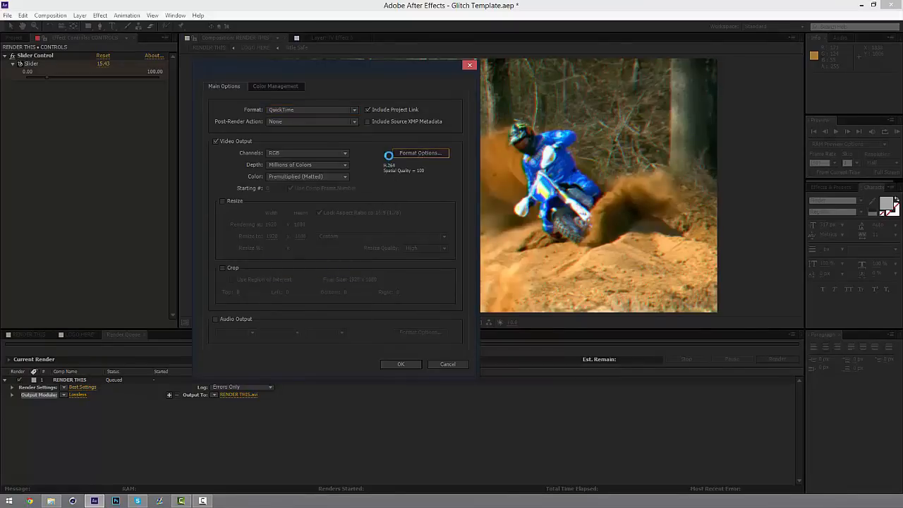
{"action": "left_click", "coordinate": [421, 153]}
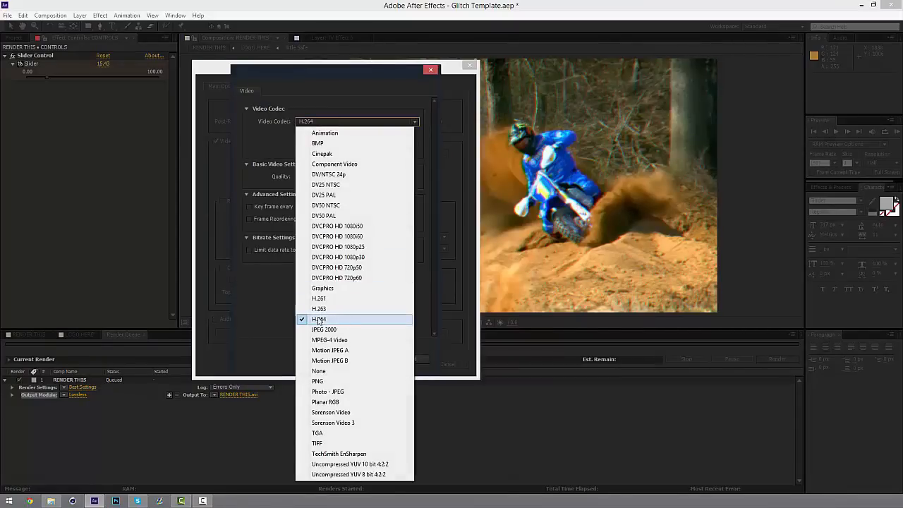
{"action": "left_click", "coordinate": [319, 319]}
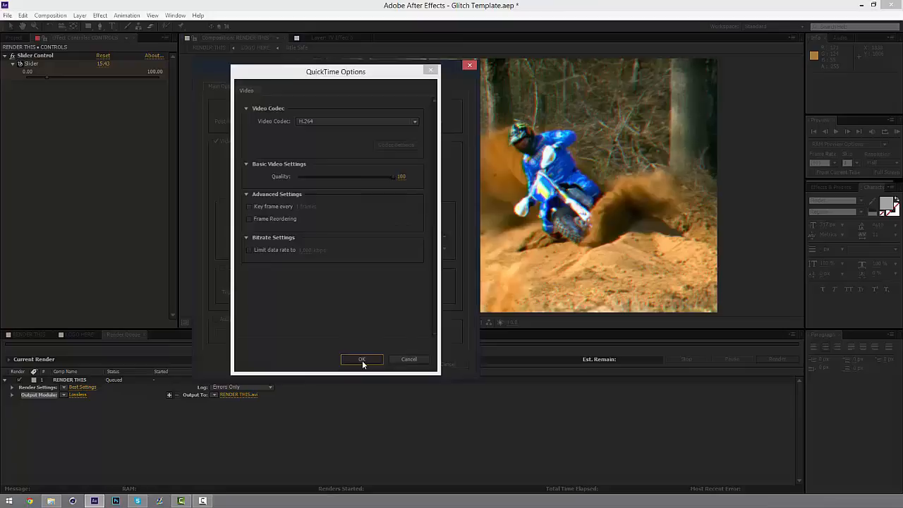
{"action": "left_click", "coordinate": [362, 359]}
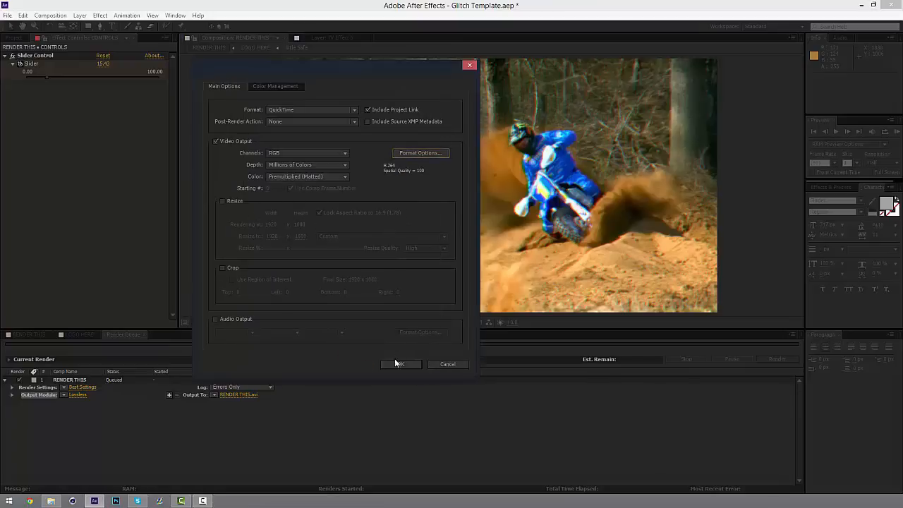
{"action": "left_click", "coordinate": [400, 365]}
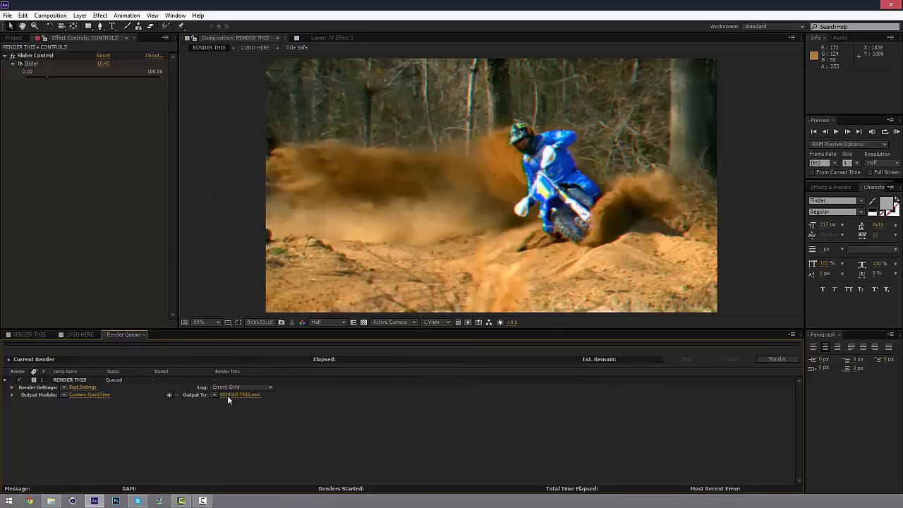
Name the render output 'Glitch Template' and save it to the Examples folder.
{"action": "left_click", "coordinate": [240, 394]}
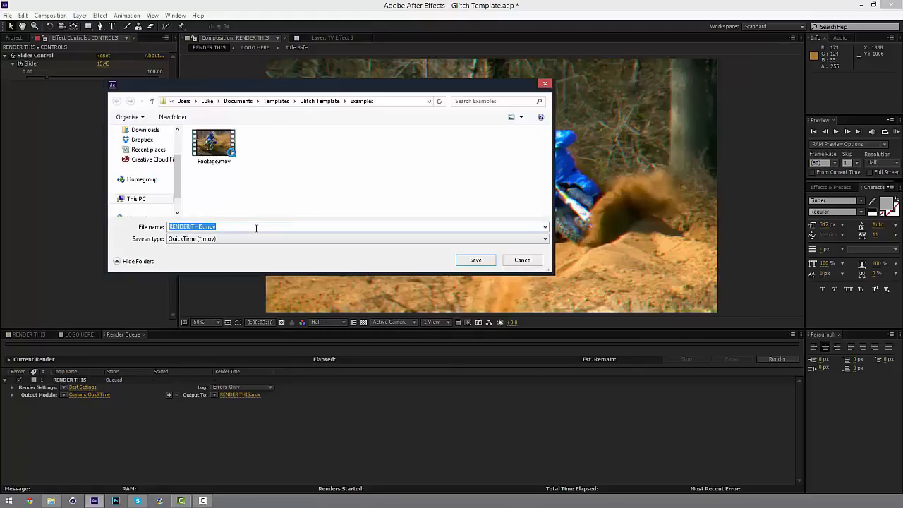
{"action": "type", "text": "Glitch T"}
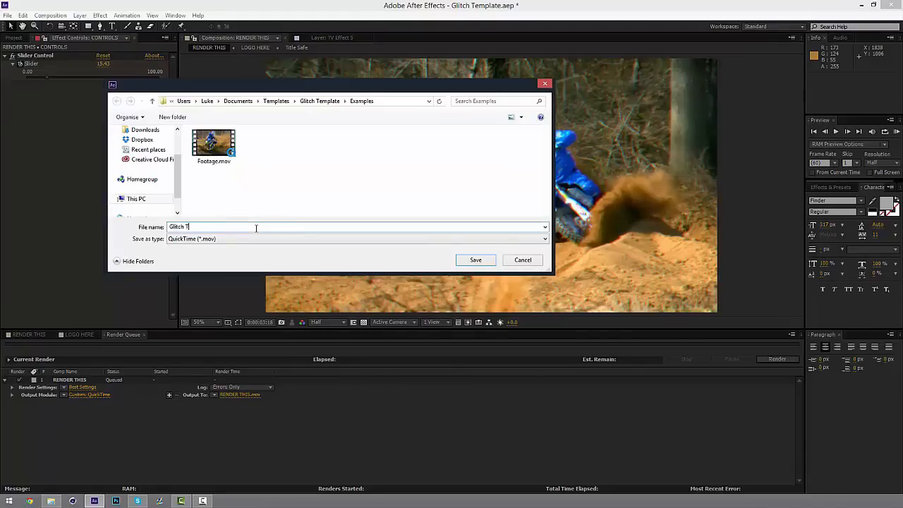
{"action": "type", "text": "emplate"}
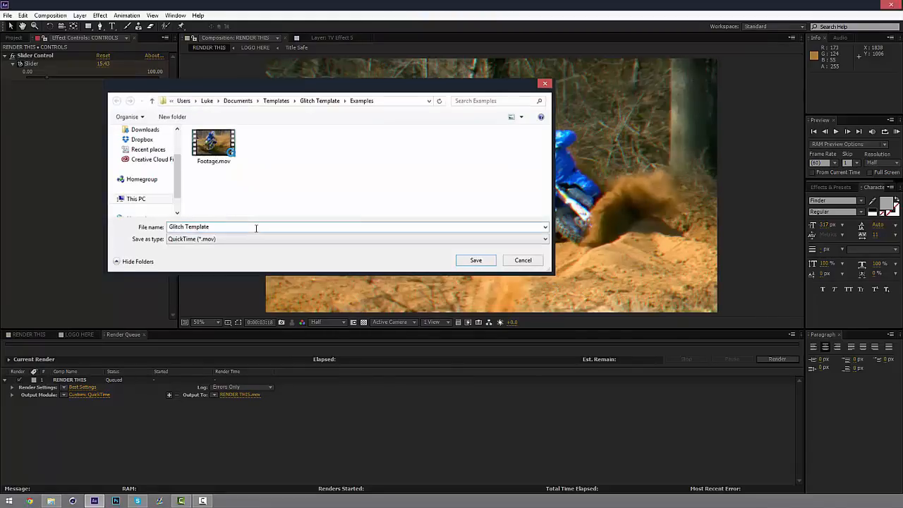
{"action": "left_click", "coordinate": [476, 260]}
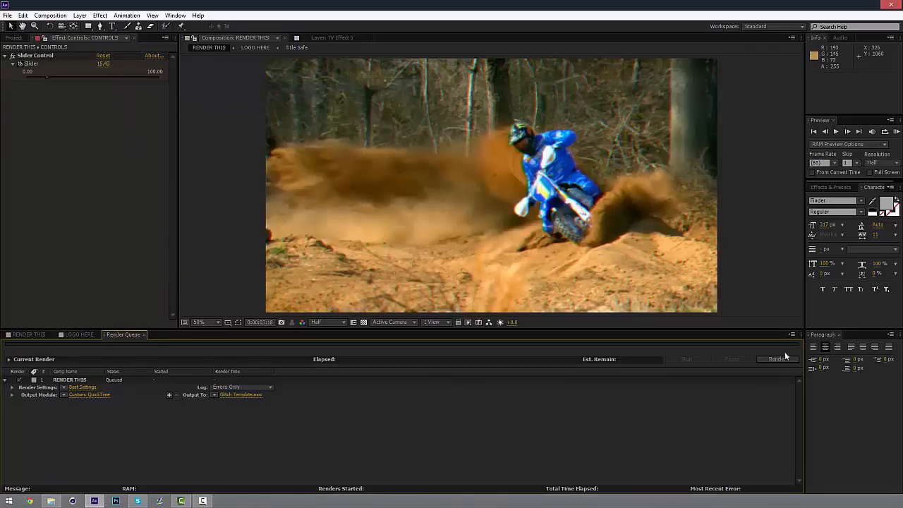
{"action": "mouse_move", "coordinate": [675, 391]}
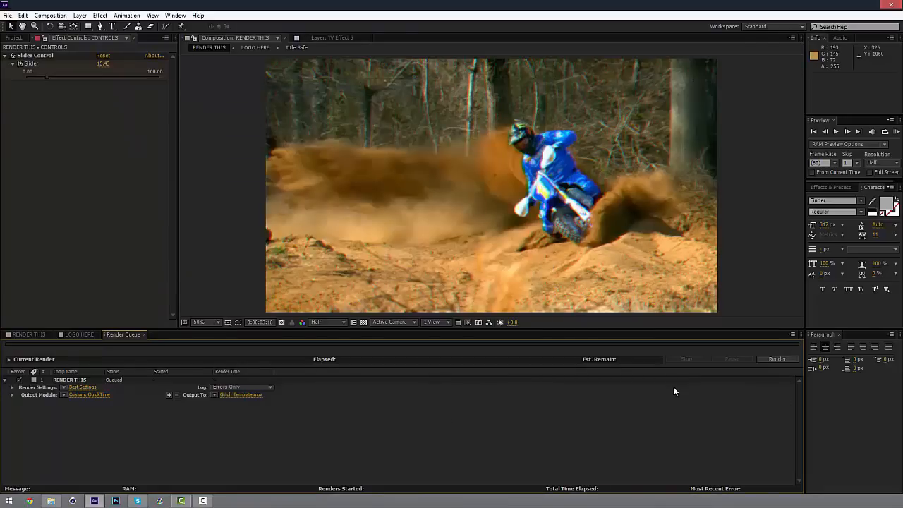